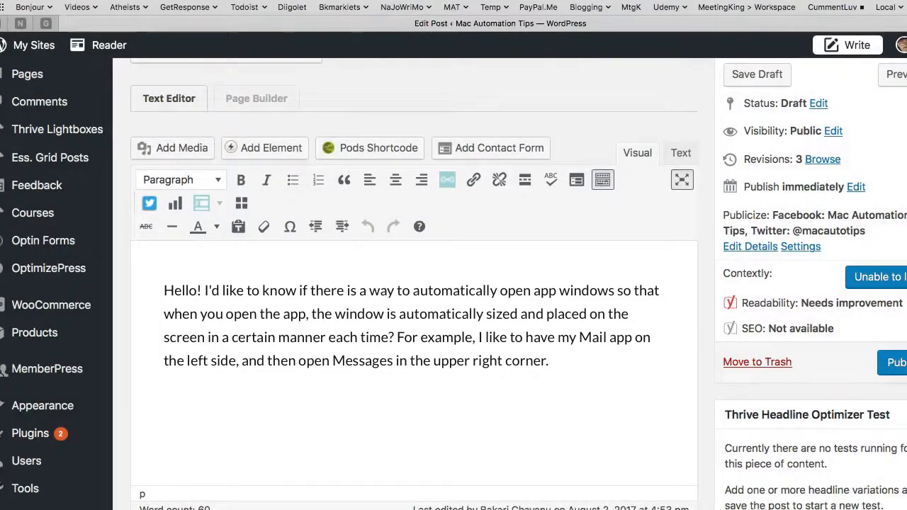
Create a new untitled macro in the Global Macro Group
{"action": "left_click", "coordinate": [165, 289]}
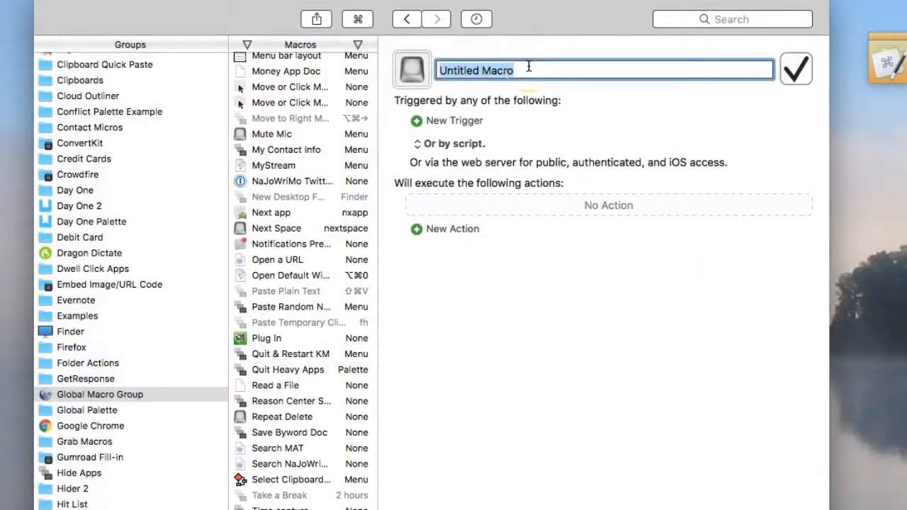
Name the macro 'Mail Window Resize' and add an Activate a Specific Application action
{"action": "type", "text": "Mail Window Resize"}
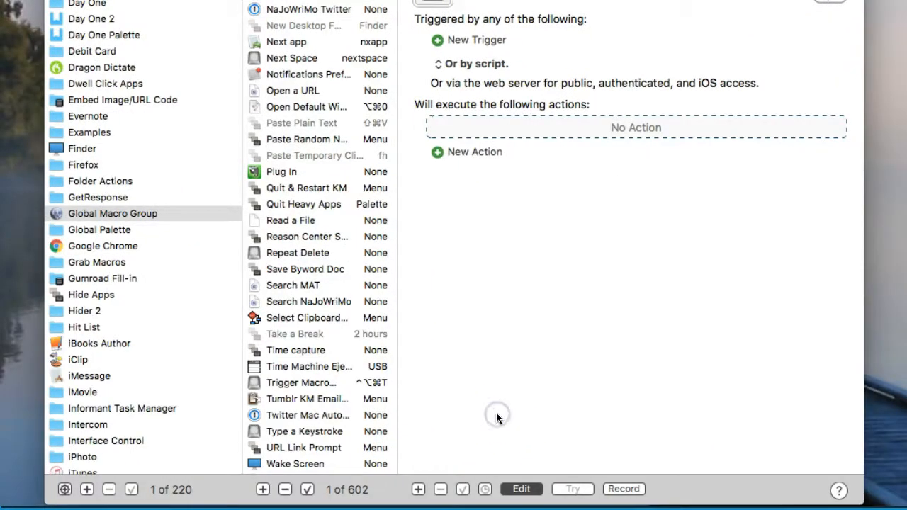
{"action": "left_click", "coordinate": [418, 488]}
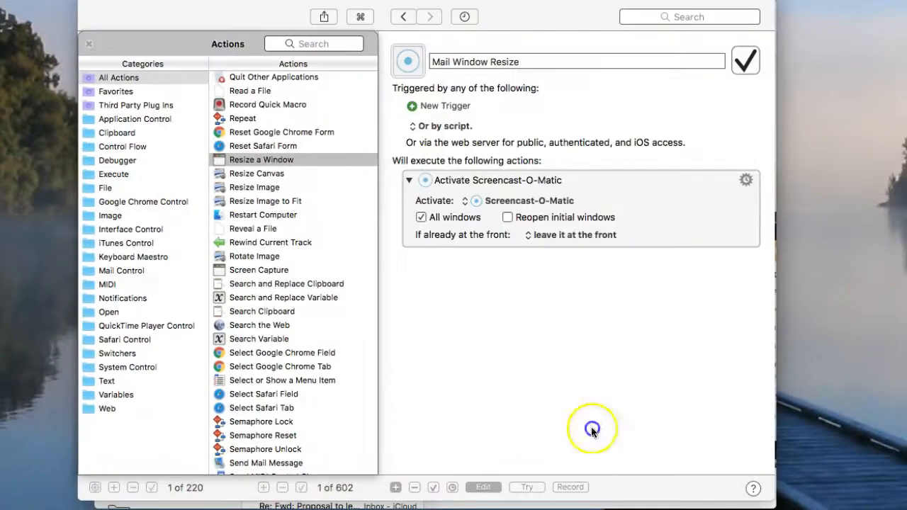
Set the Activate action to Mail, then resize the front window to 889×668 and add a Move and Click
{"action": "left_click", "coordinate": [569, 488]}
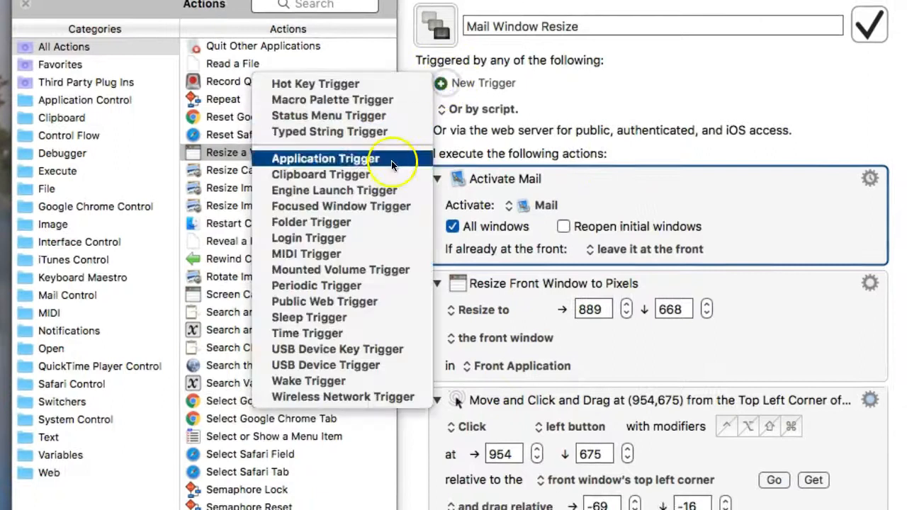
Add an application trigger that fires whenever Mail activates
{"action": "left_click", "coordinate": [324, 158]}
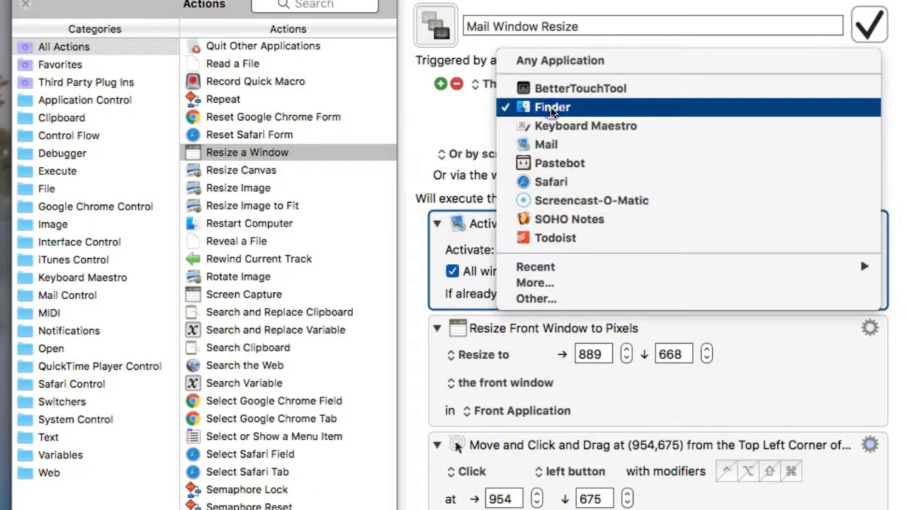
{"action": "left_click", "coordinate": [546, 144]}
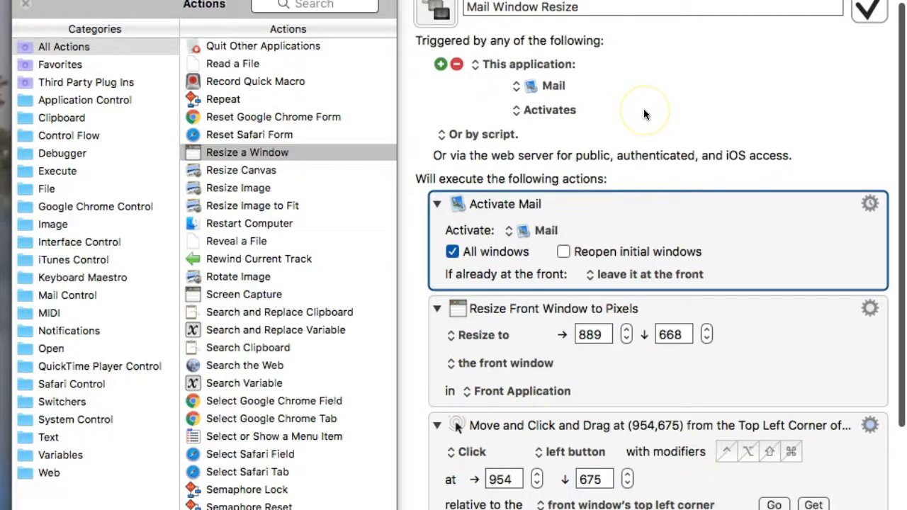
{"action": "mouse_move", "coordinate": [550, 111]}
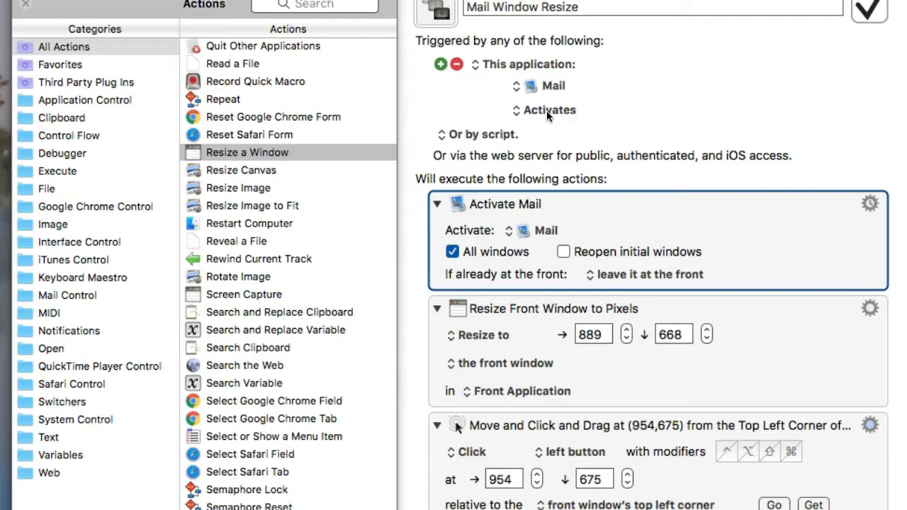
{"action": "mouse_move", "coordinate": [591, 116]}
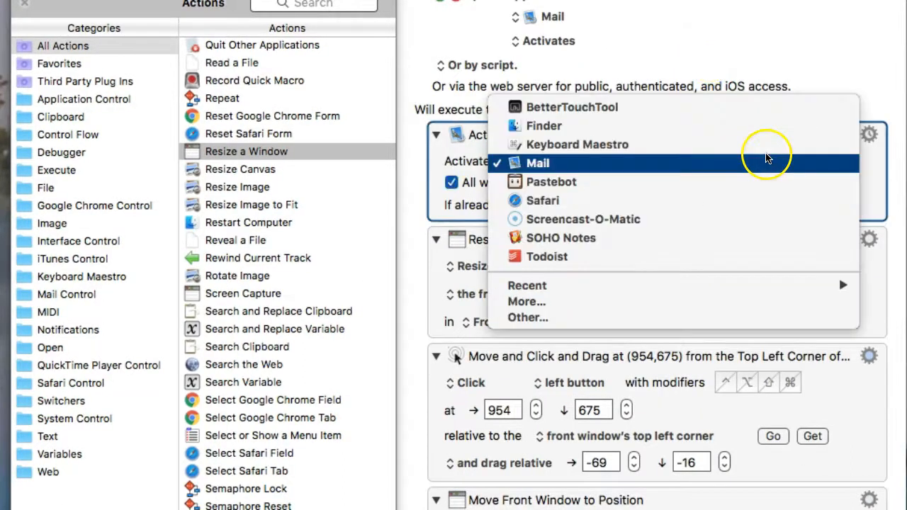
Reduce the macro to just moving the mouse to 954, 675 and moving the front window to 652, 471
{"action": "left_click", "coordinate": [537, 163]}
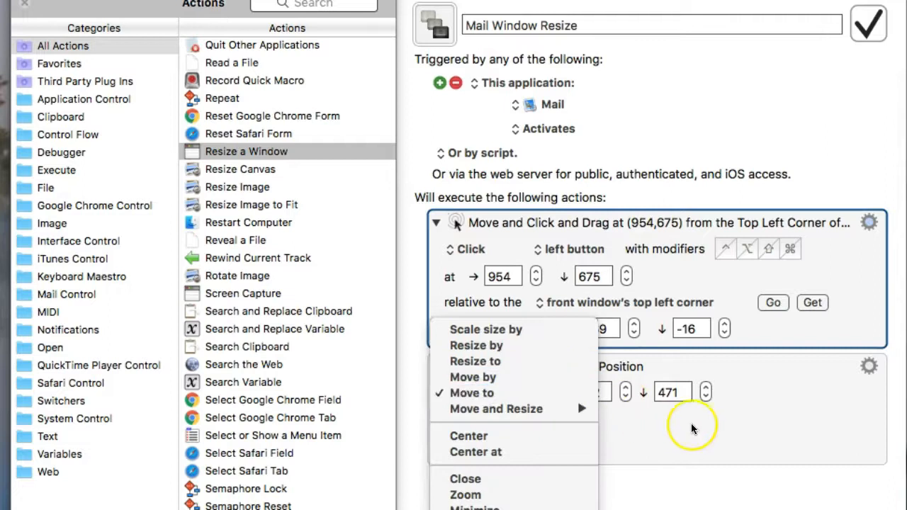
{"action": "left_click", "coordinate": [486, 392]}
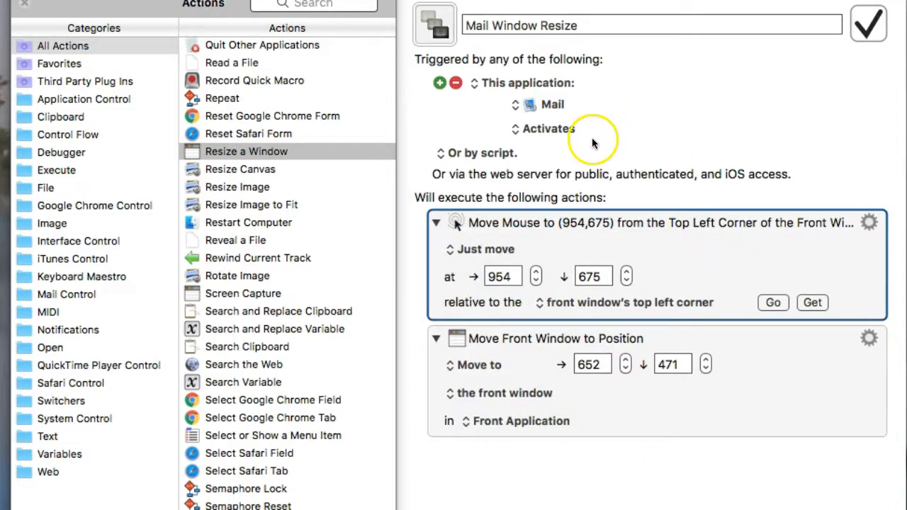
{"action": "left_click", "coordinate": [522, 421]}
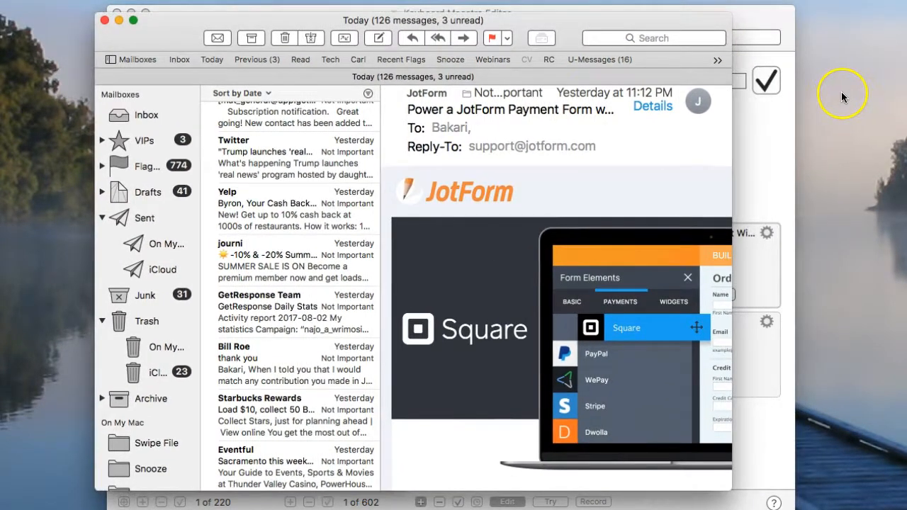
{"action": "mouse_move", "coordinate": [673, 23]}
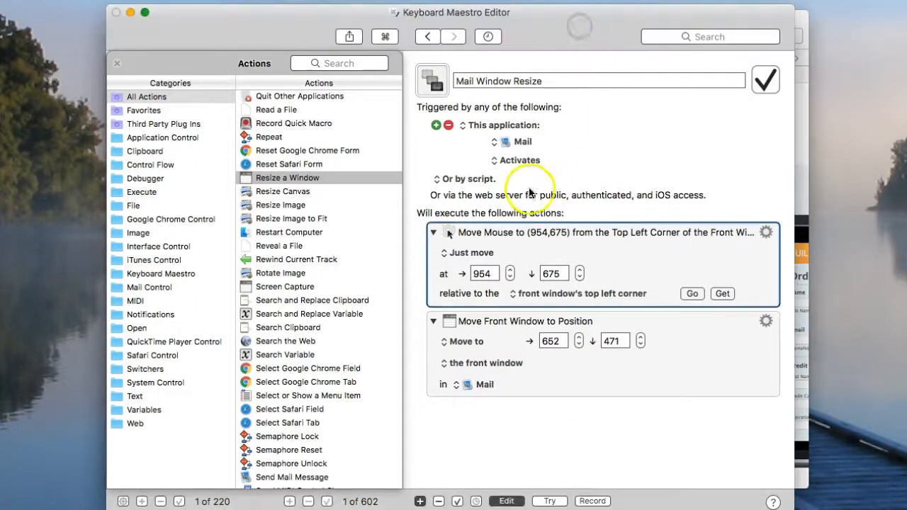
{"action": "left_click", "coordinate": [522, 160]}
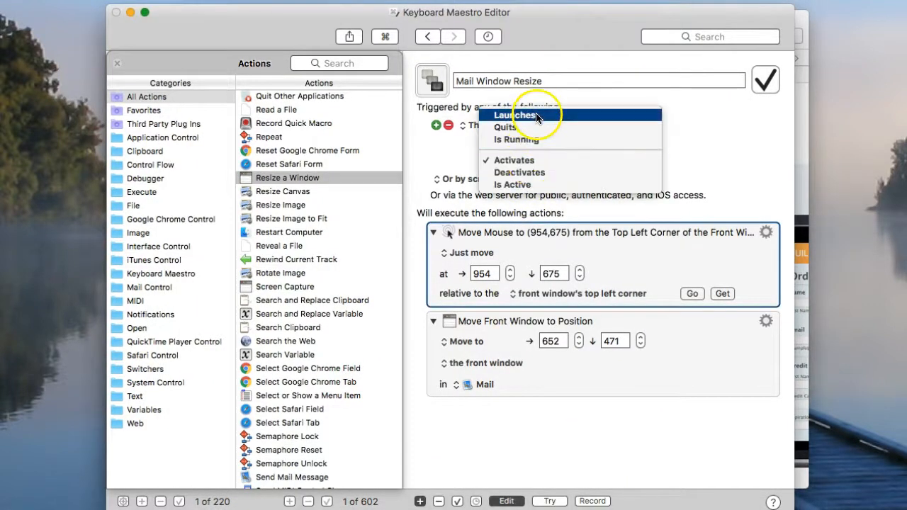
{"action": "left_click", "coordinate": [517, 115]}
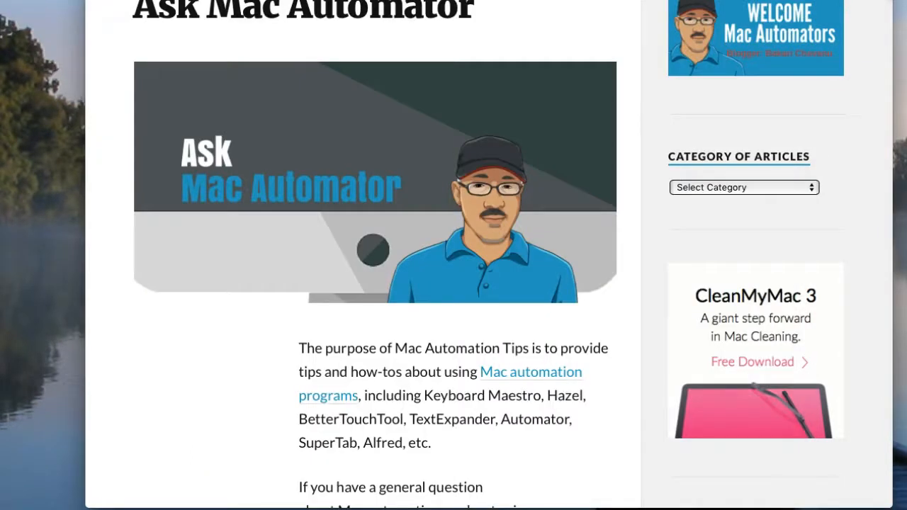
{"action": "mouse_move", "coordinate": [872, 298]}
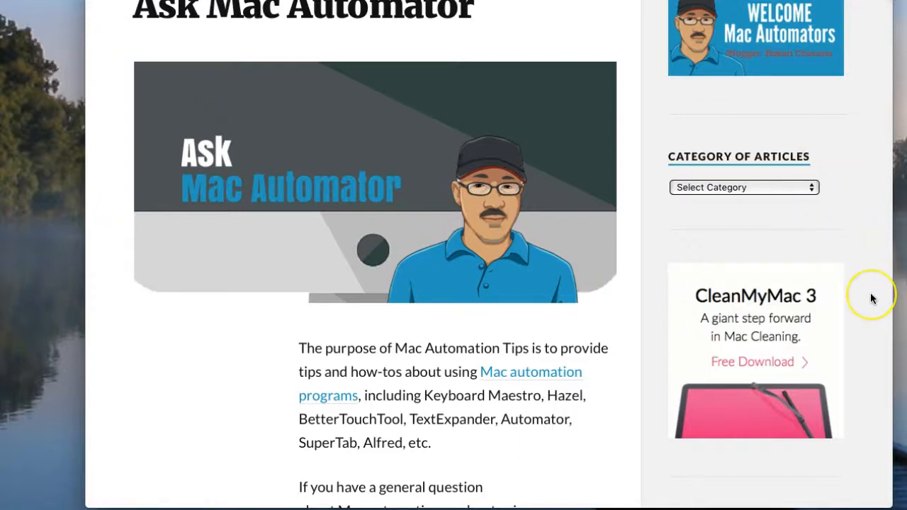
{"action": "mouse_move", "coordinate": [885, 191]}
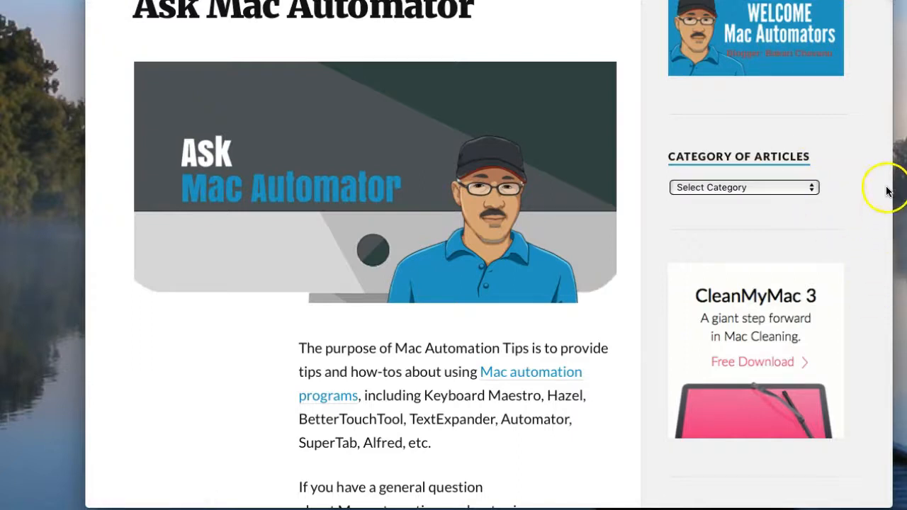